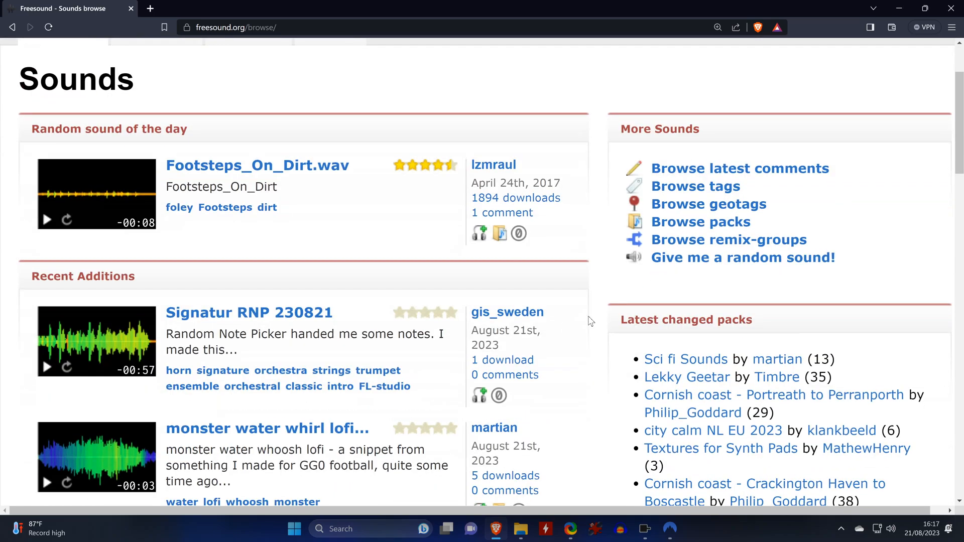
# Step: Launch Pinokio to show downloaded apps like AudioGradio, ComfyUI and Stable Diffusion web UI
pyautogui.scroll(-3)
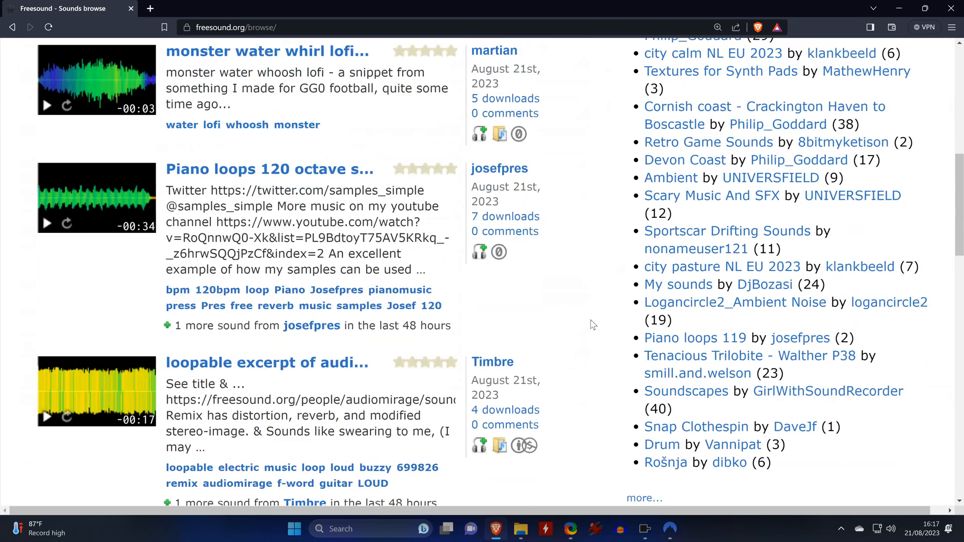
pyautogui.scroll(-3)
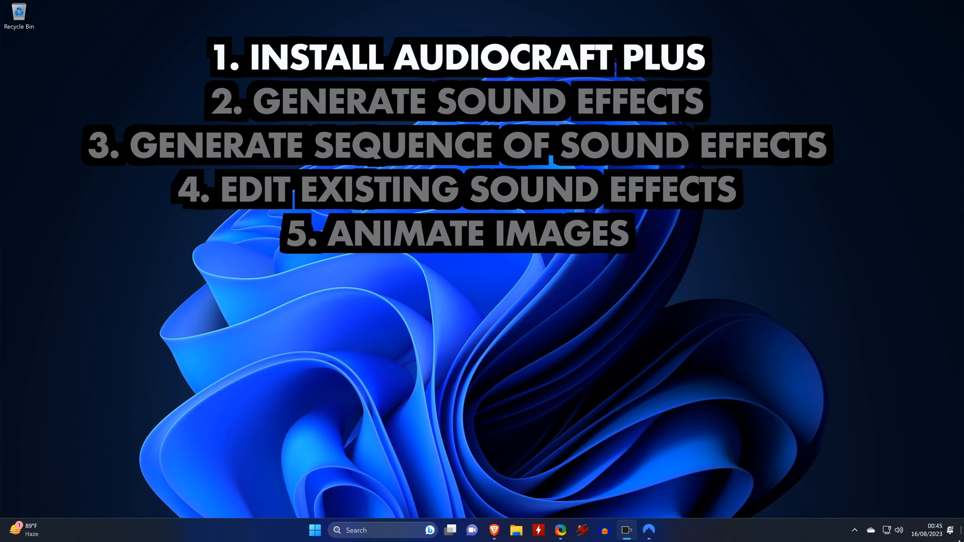
pyautogui.click(627, 530)
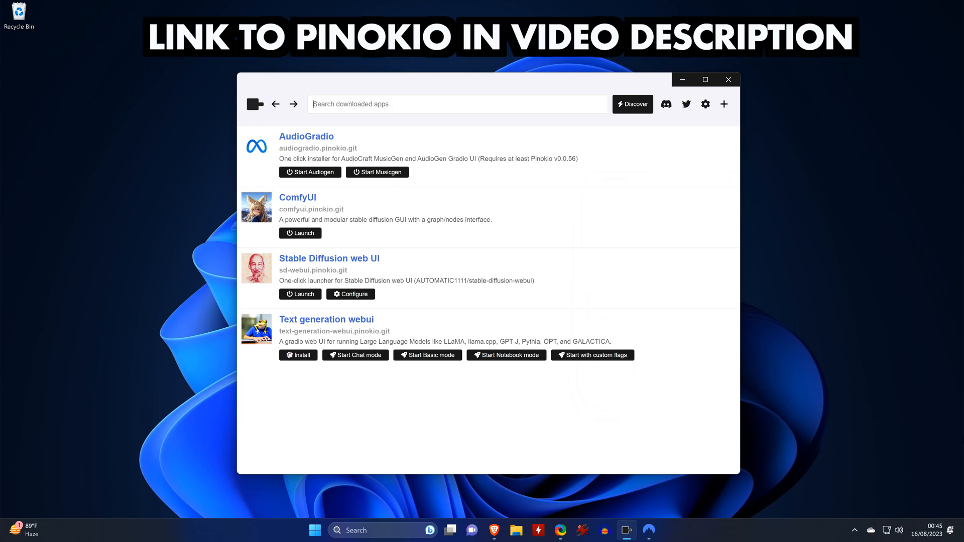
pyautogui.moveTo(634, 107)
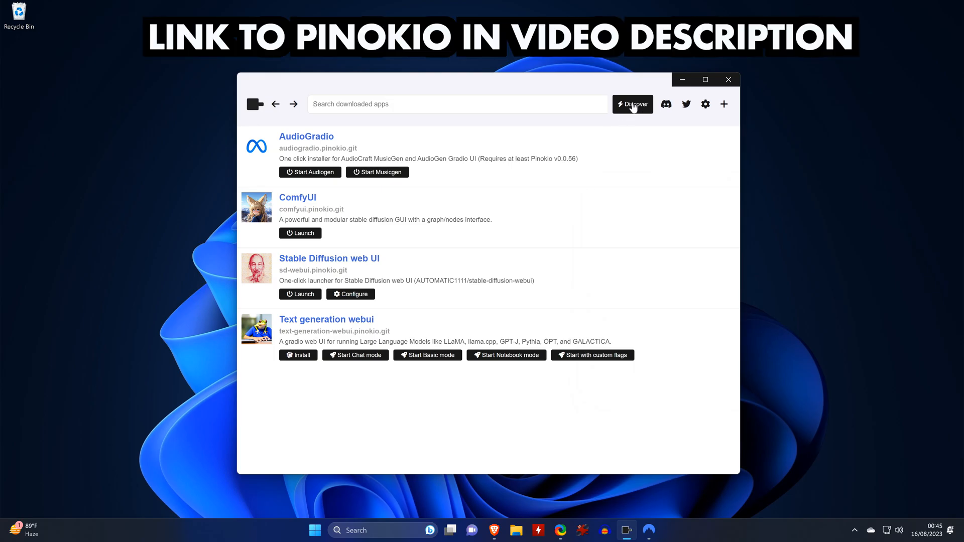
pyautogui.click(633, 105)
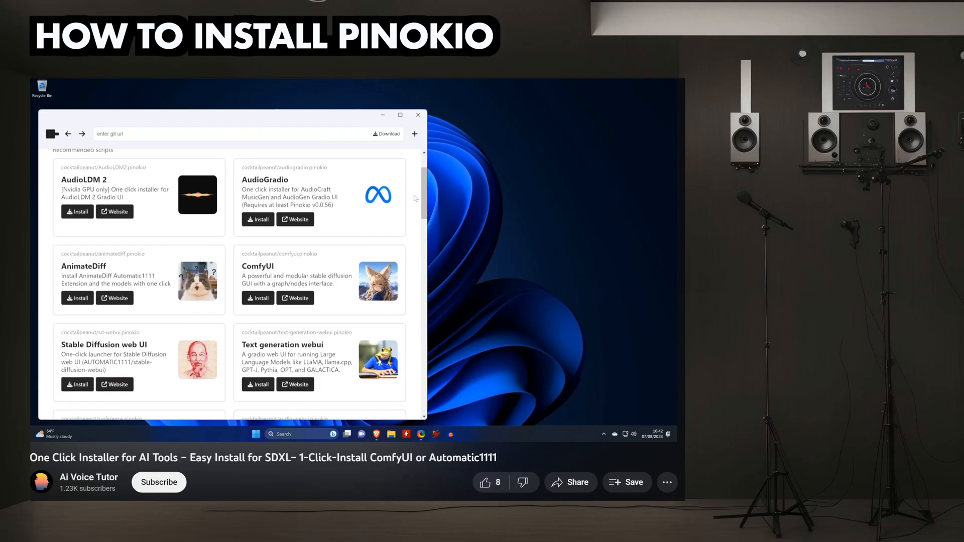
pyautogui.scroll(-3)
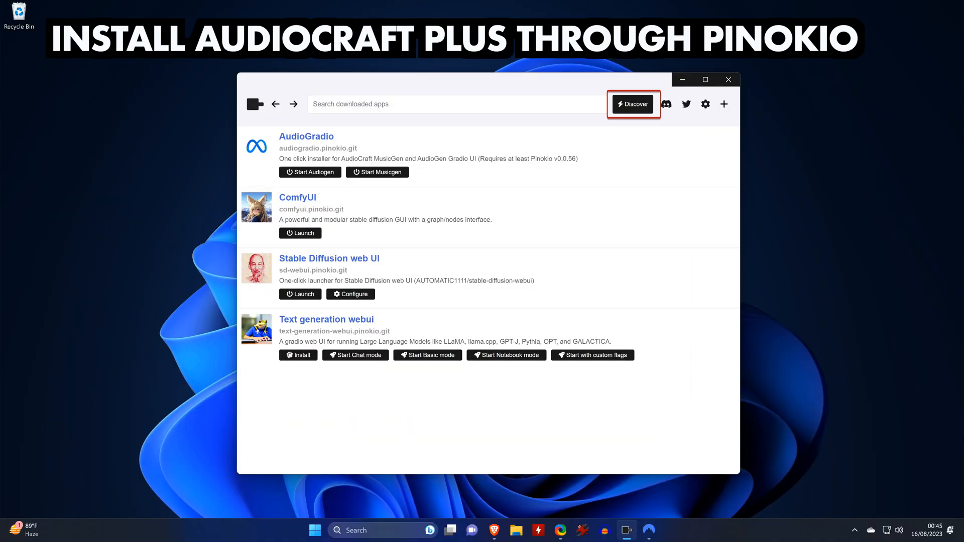
# Step: Install audiocraft_plus from Discover, download audiocraft_plus.pinokio.git, and dismiss the install success message
pyautogui.click(633, 104)
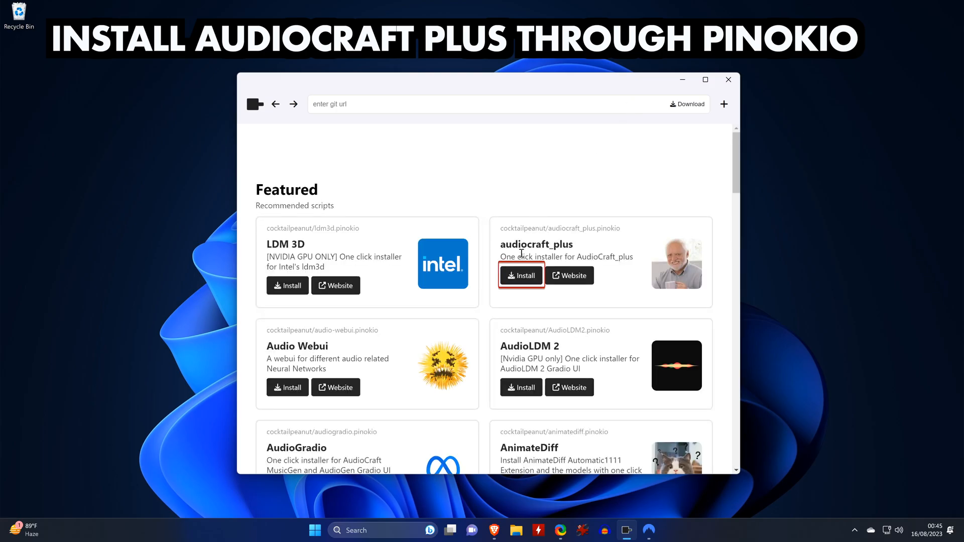
pyautogui.click(521, 276)
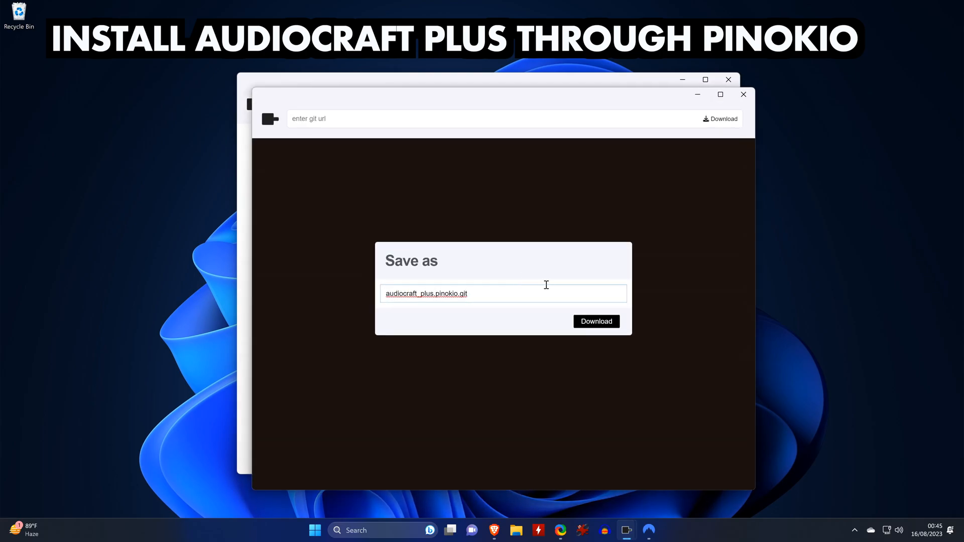
pyautogui.click(597, 321)
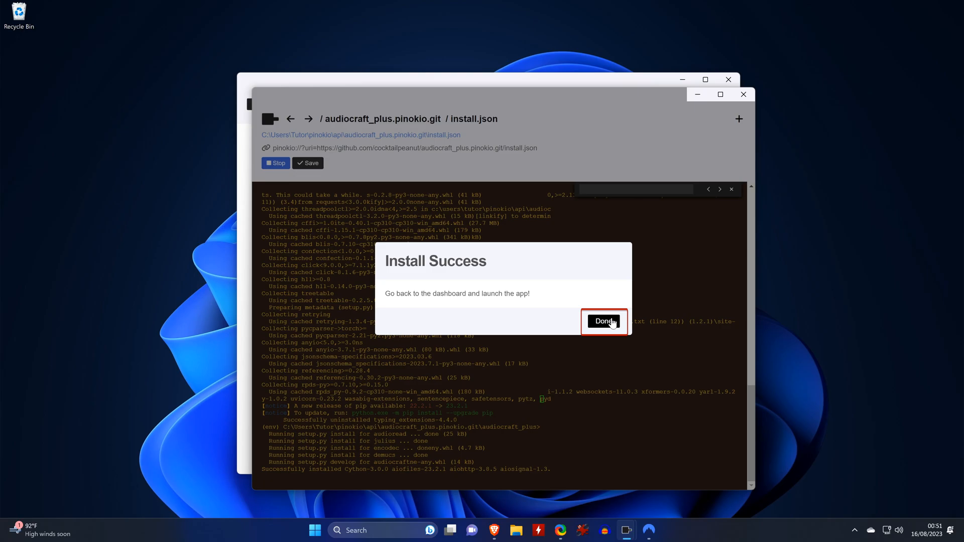
pyautogui.click(604, 322)
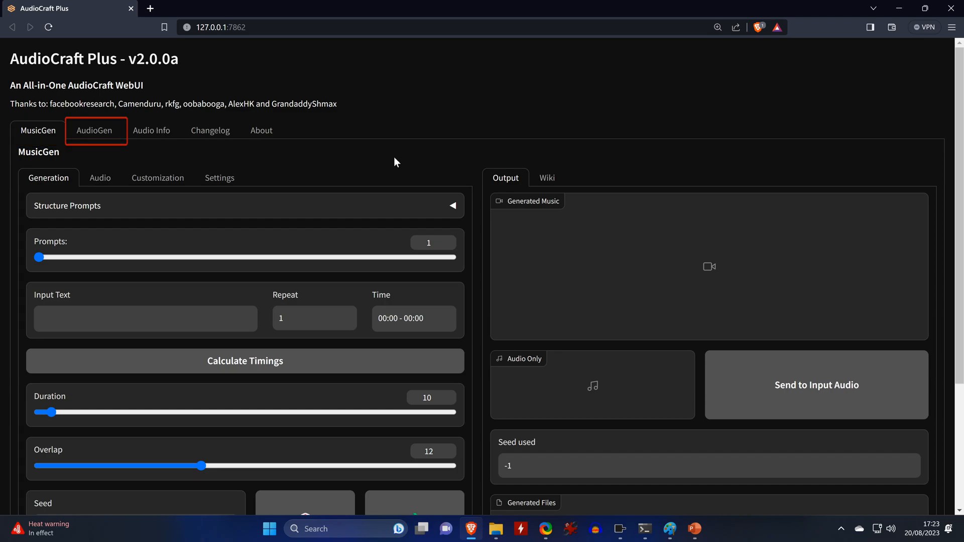
# Step: Switch to the AudioGen tab with 'Rain' as input text and duration 10
pyautogui.click(95, 131)
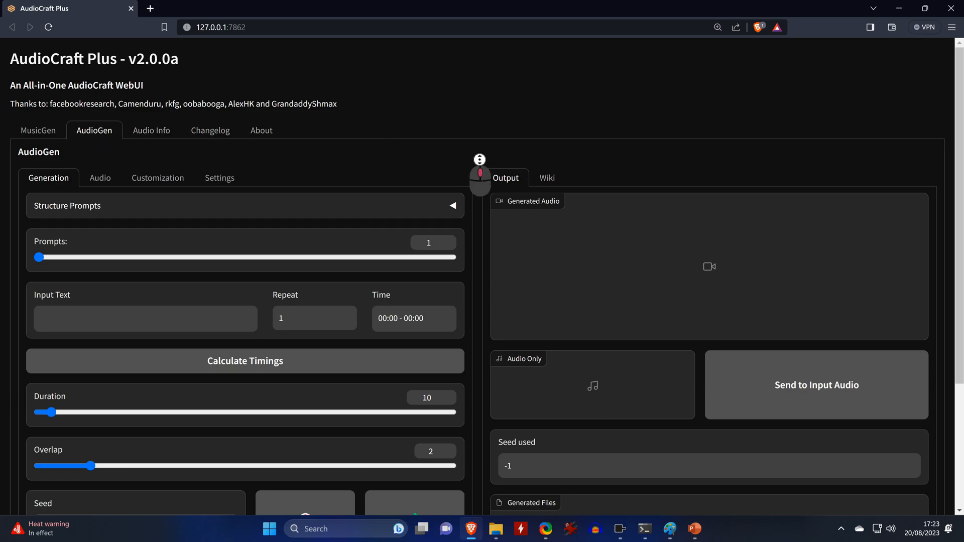
pyautogui.scroll(-3)
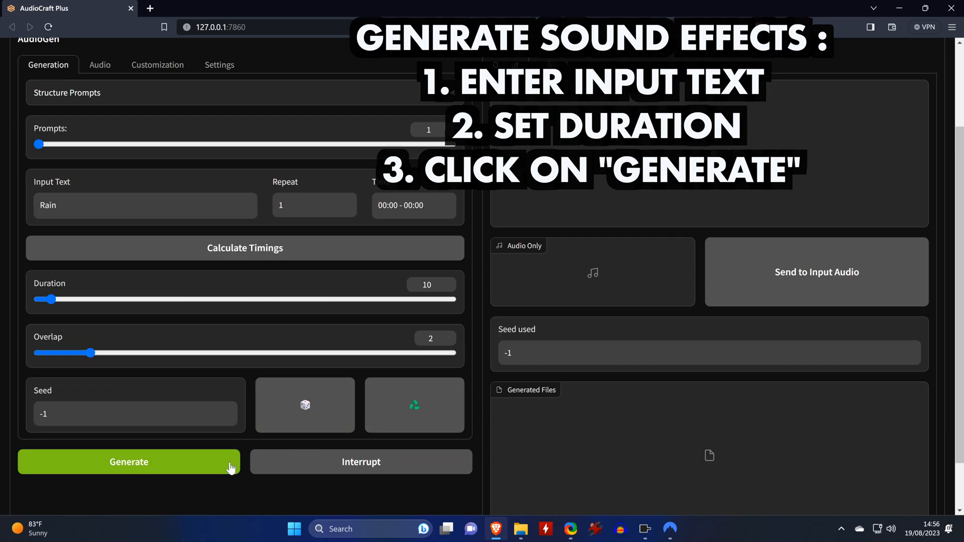
# Step: Generate the 10-second Rain sound effect, producing mp4, wav and json files
pyautogui.click(129, 462)
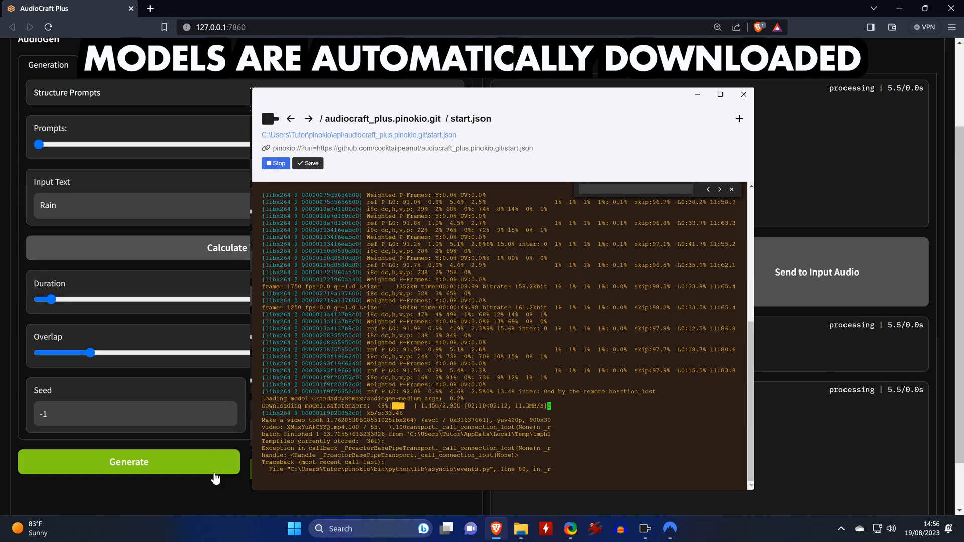
pyautogui.click(743, 94)
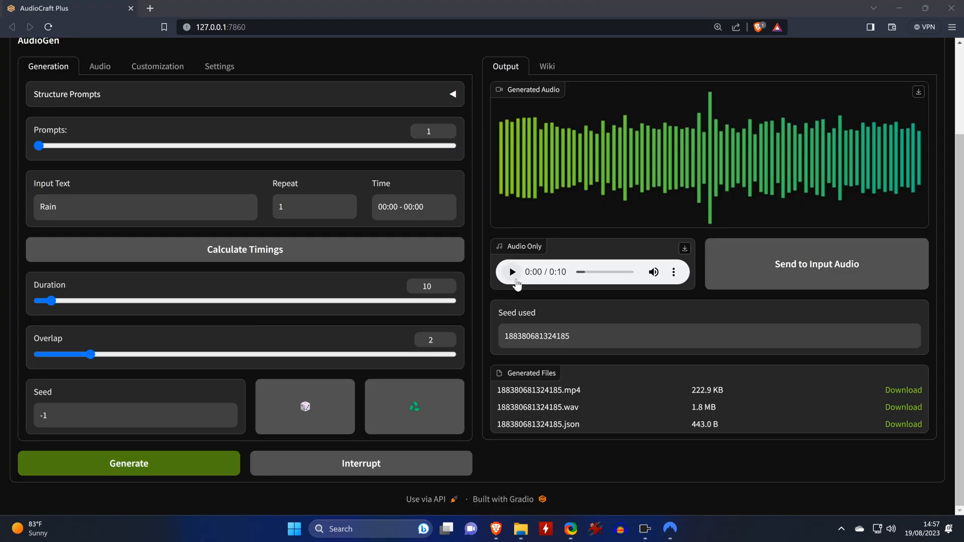
# Step: Play the generated Rain clip on the Audio Only player
pyautogui.click(512, 272)
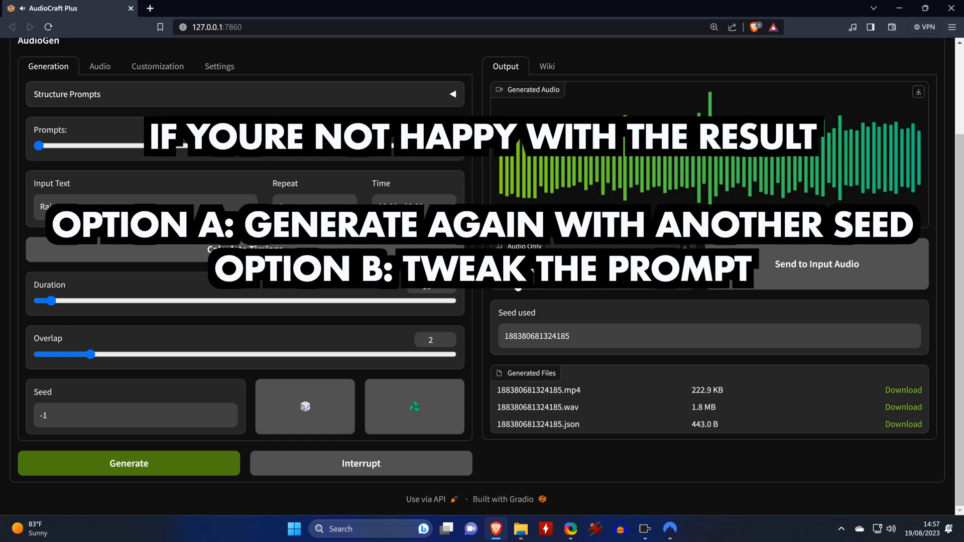
pyautogui.click(512, 272)
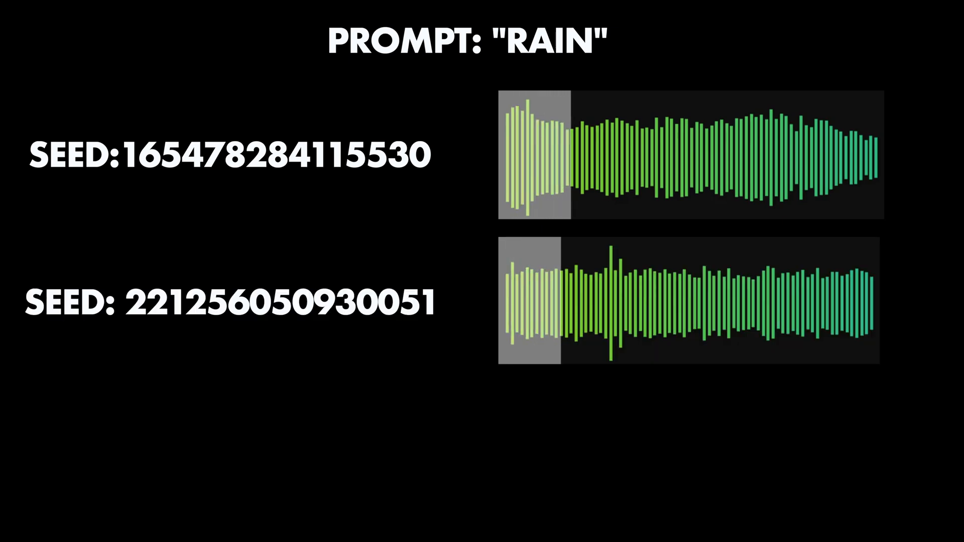
pyautogui.click(512, 271)
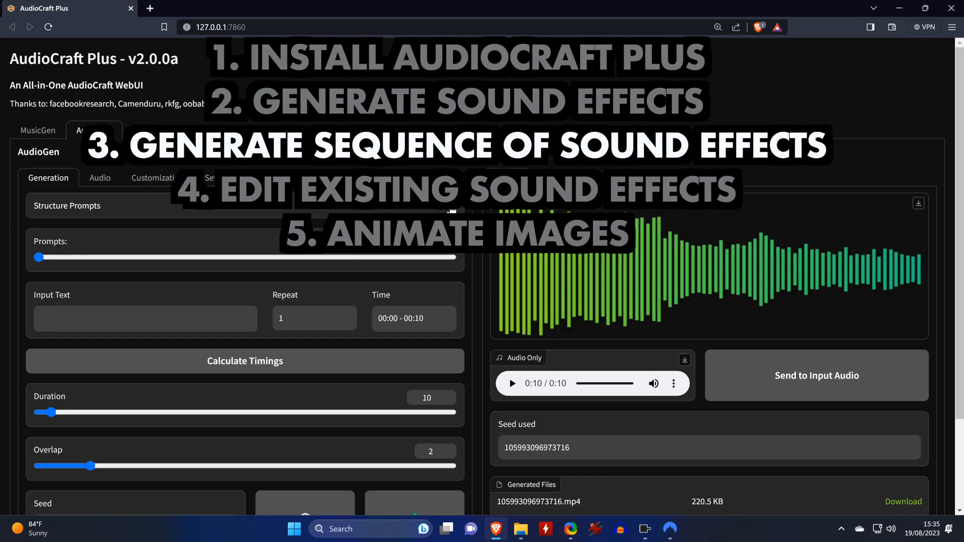
# Step: Enable Structure Prompts and enter 'music festival' as the global prompt
pyautogui.click(67, 206)
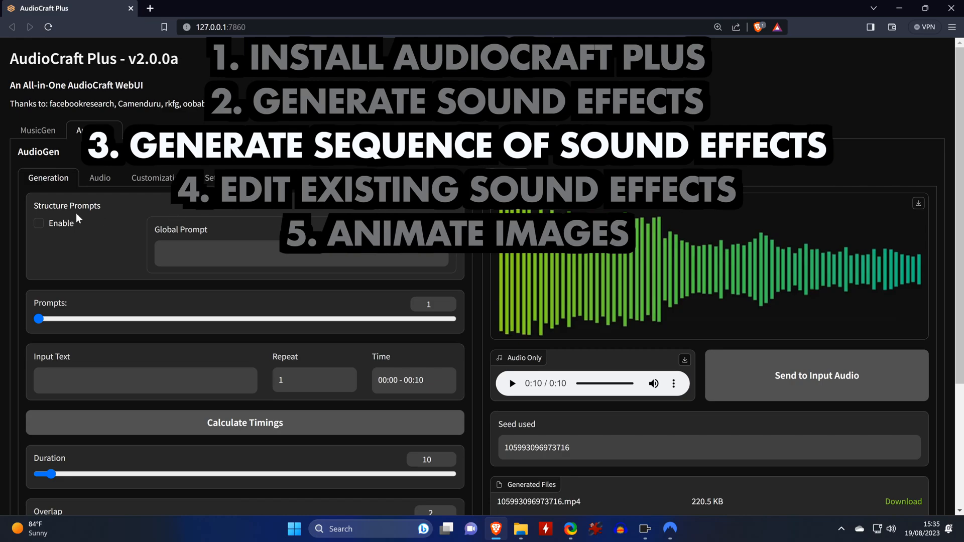
pyautogui.click(39, 223)
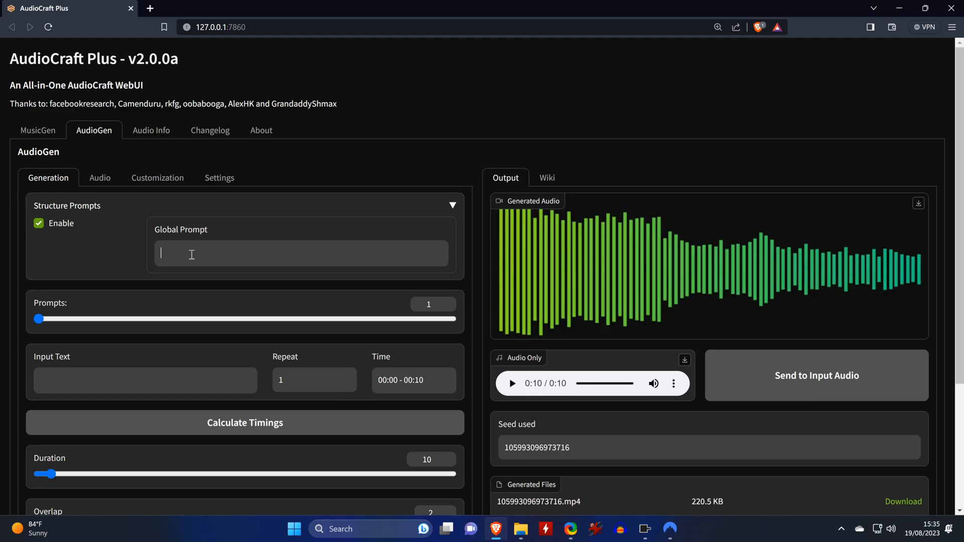
pyautogui.write('music fest')
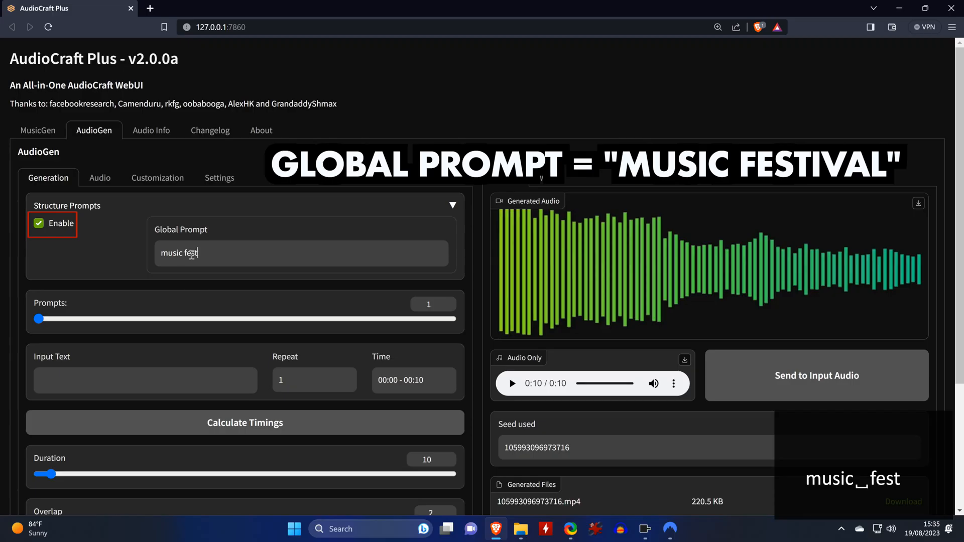
pyautogui.write('ival')
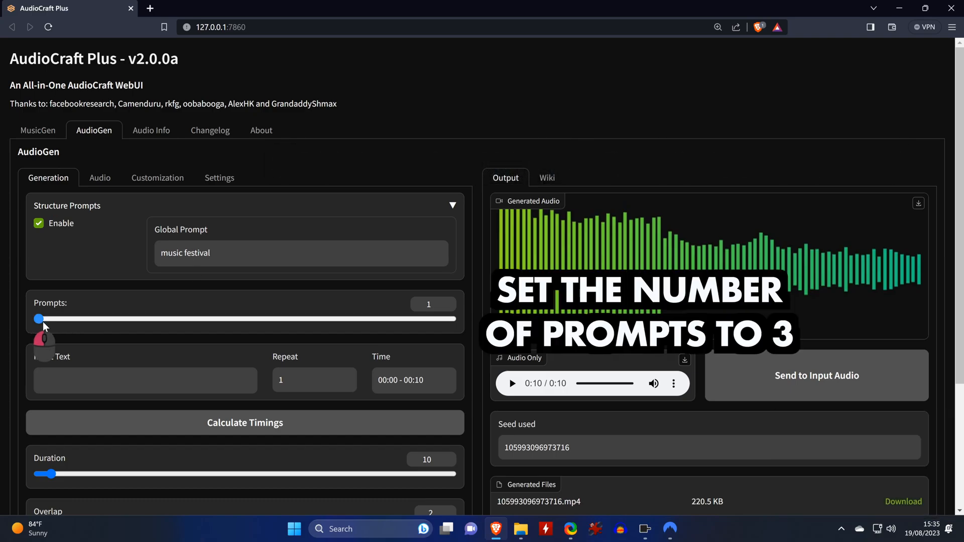
# Step: Set Prompts to 3 with 'crowd cheering', 'dog barking' and 'fireworks' as inputs
pyautogui.moveTo(39, 319); pyautogui.dragTo(130, 318)
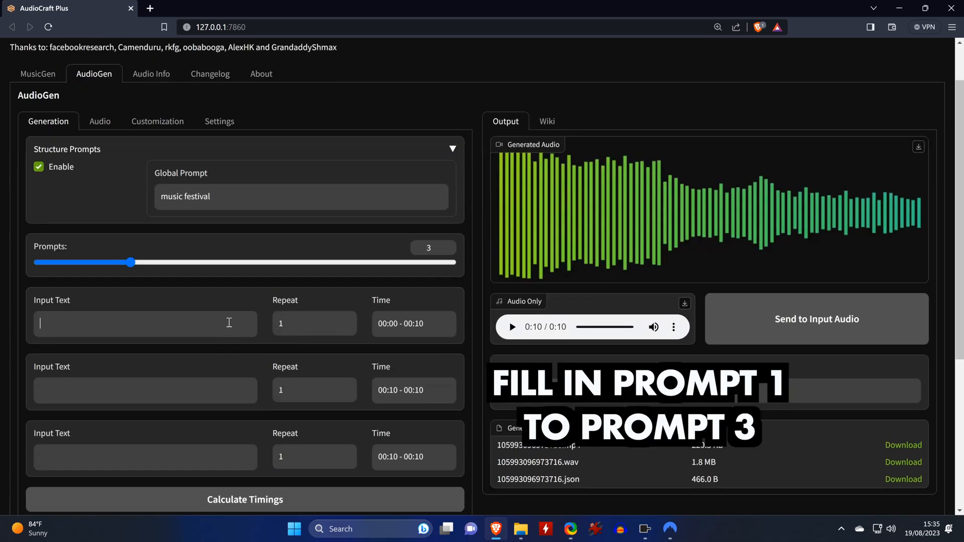
pyautogui.write('dog barking')
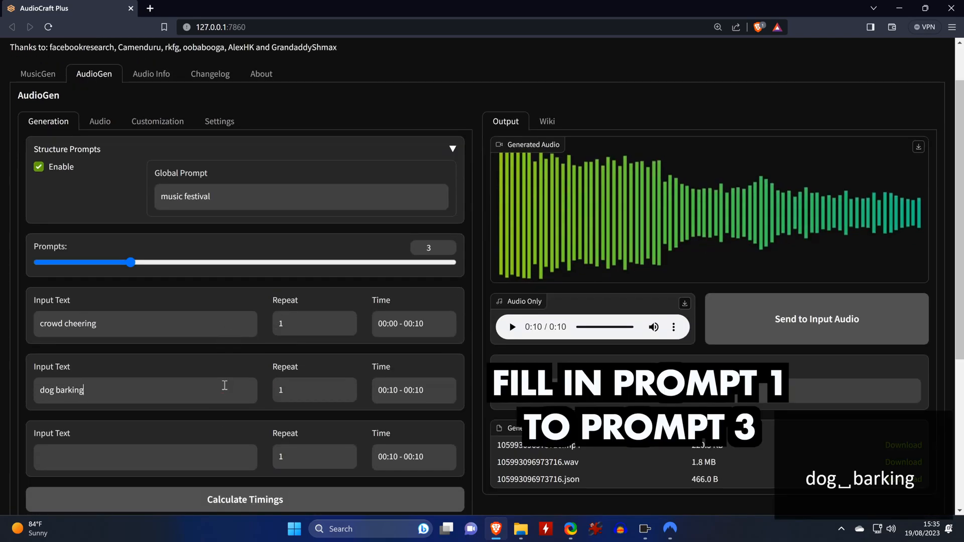
pyautogui.write('fireworks')
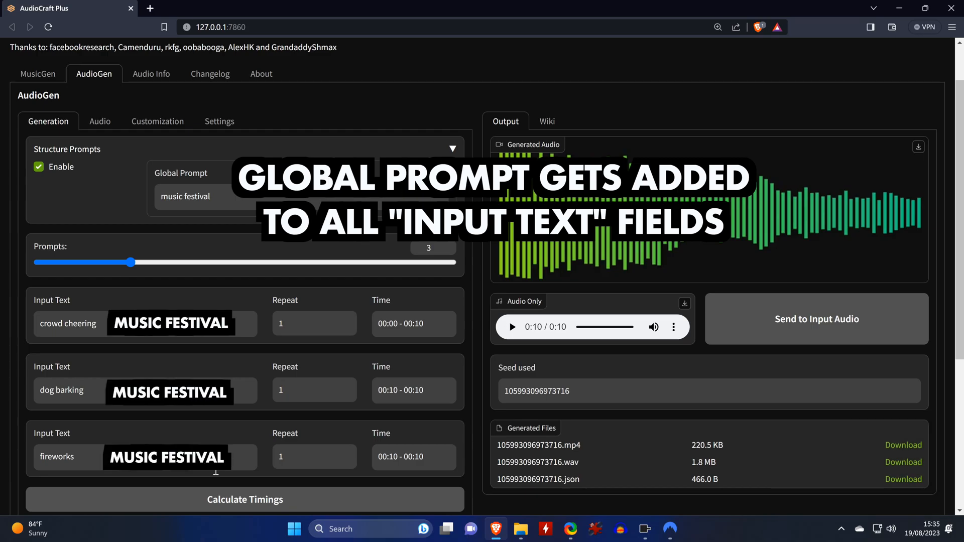
pyautogui.scroll(-3)
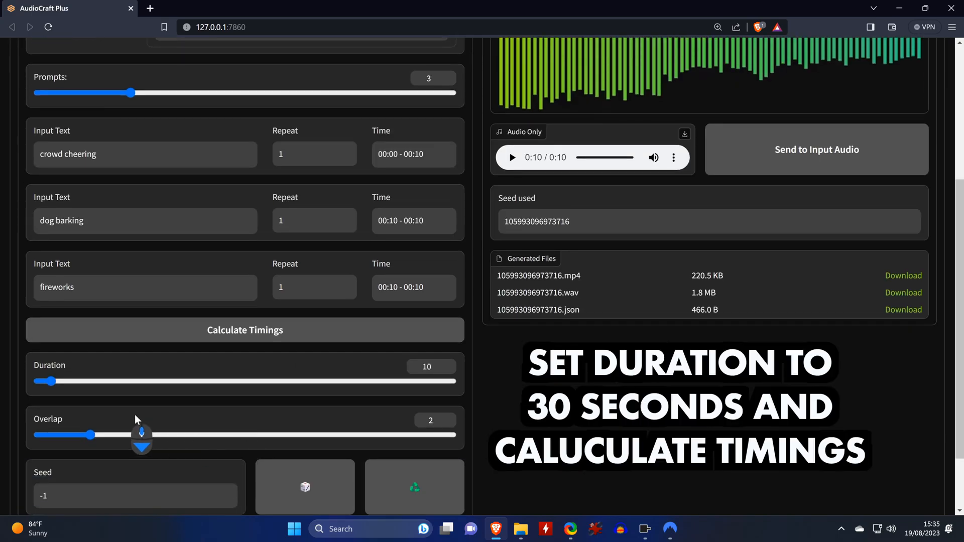
# Step: Set the duration to 30 seconds and calculate the three prompts' timings
pyautogui.moveTo(50, 380); pyautogui.dragTo(79, 382)
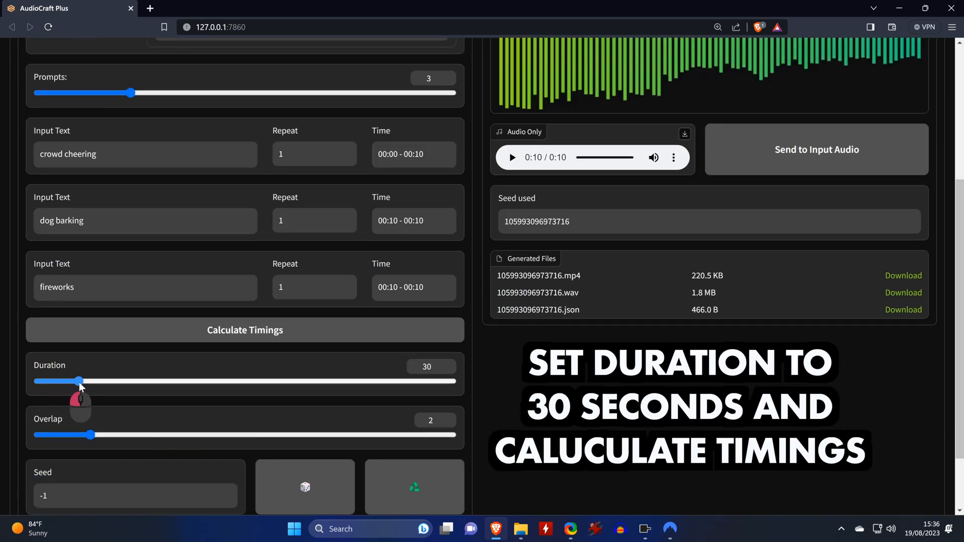
pyautogui.click(244, 330)
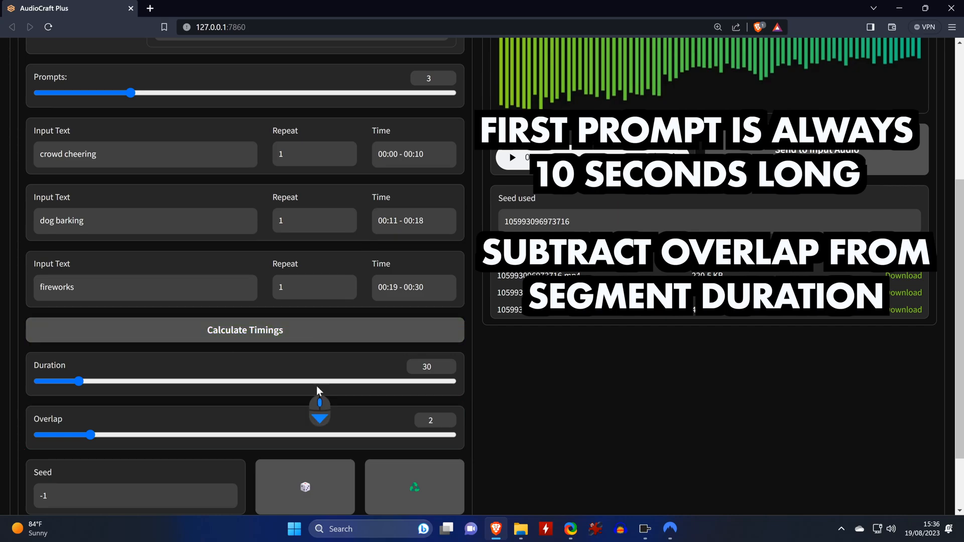
pyautogui.scroll(-3)
pyautogui.write('car hor')
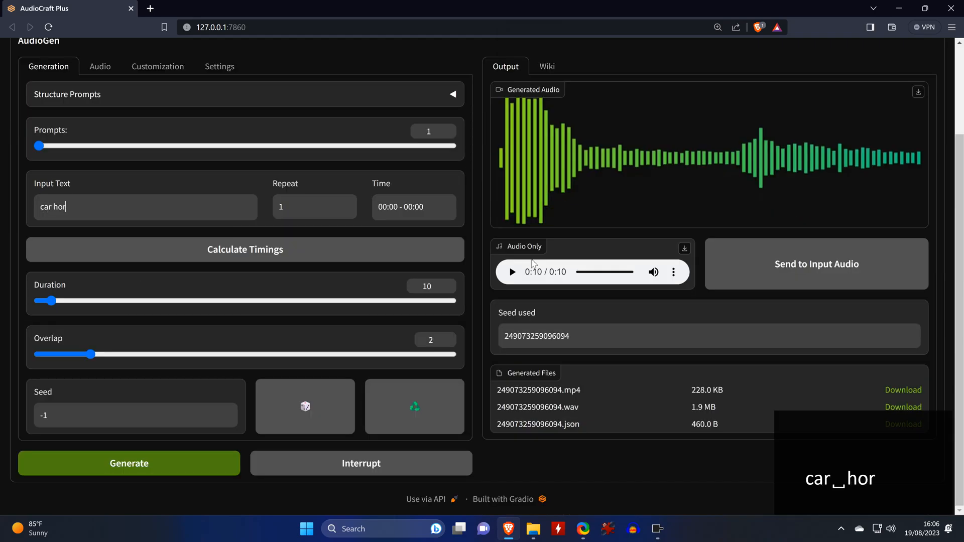
# Step: Finish entering 'car horn' as the input text
pyautogui.write('n')
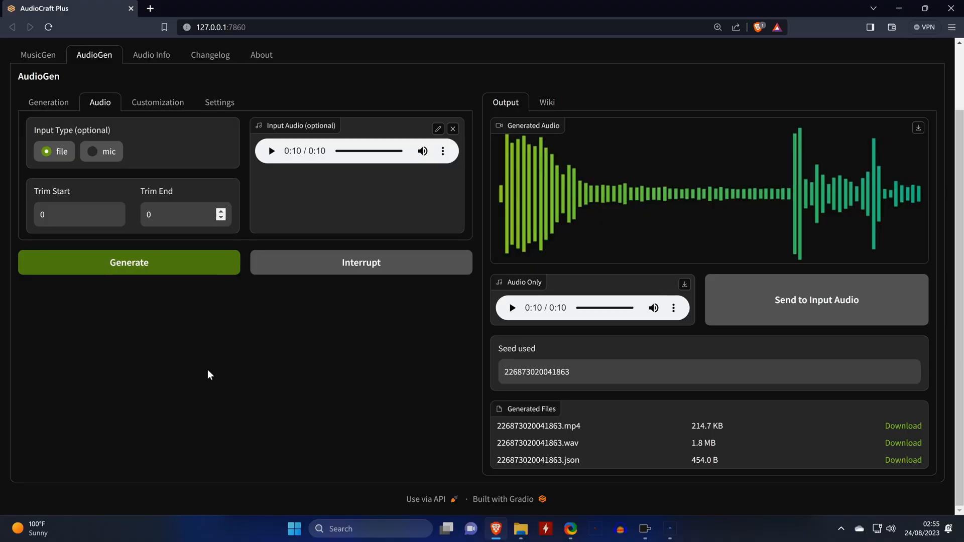
# Step: Set the input audio's Trim End, then return to the car horn generation settings
pyautogui.click(178, 214)
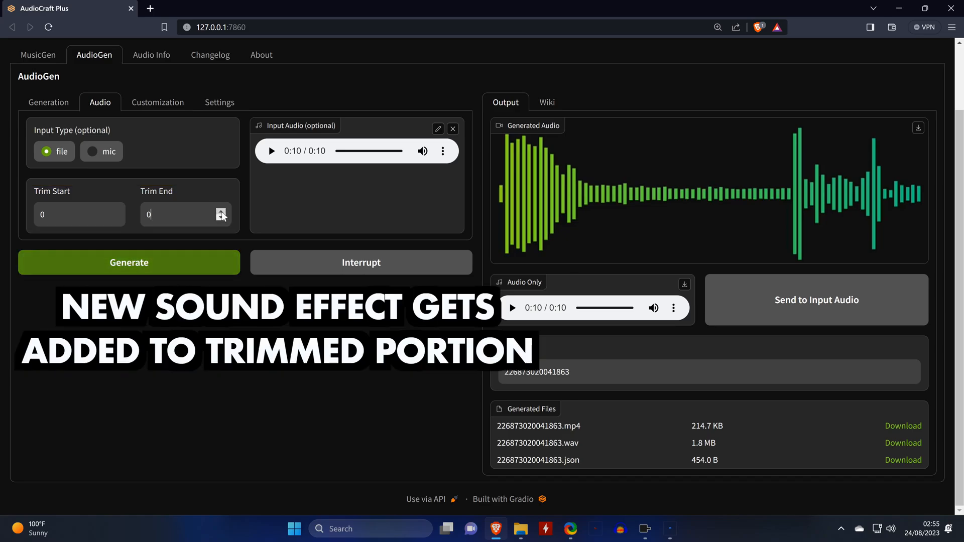
pyautogui.click(48, 102)
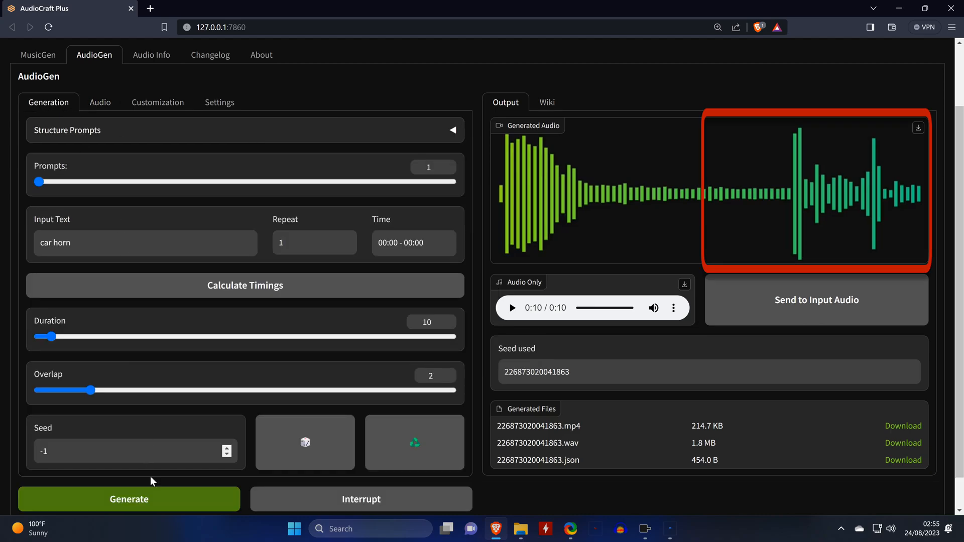
pyautogui.click(129, 499)
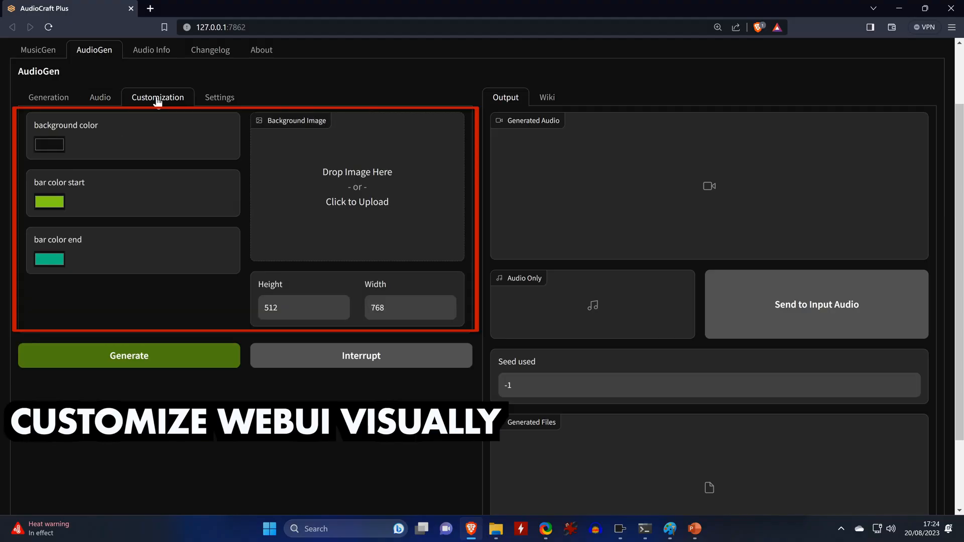
pyautogui.moveTo(186, 100)
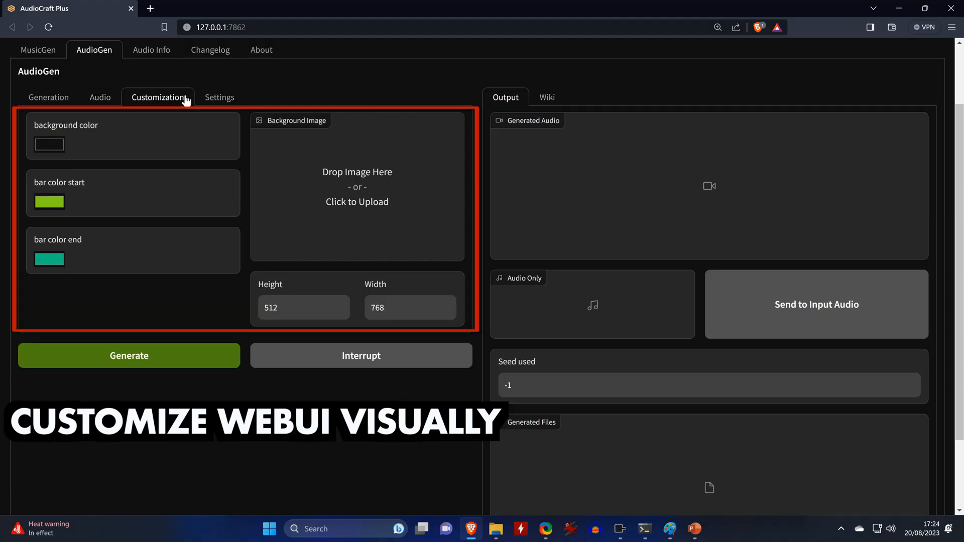
# Step: Review the Customization tab, browse the Wiki documentation, then open the Audio Info tab
pyautogui.click(219, 97)
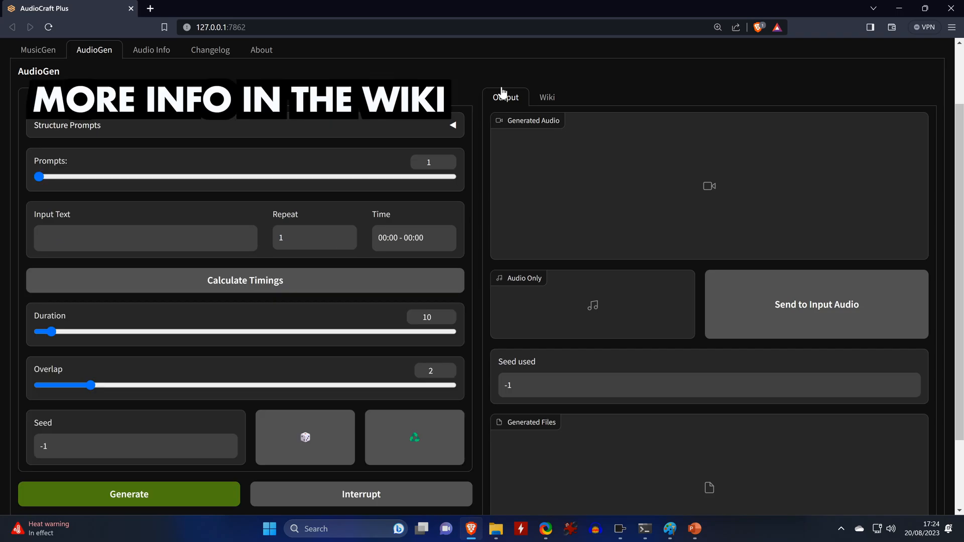
pyautogui.click(547, 97)
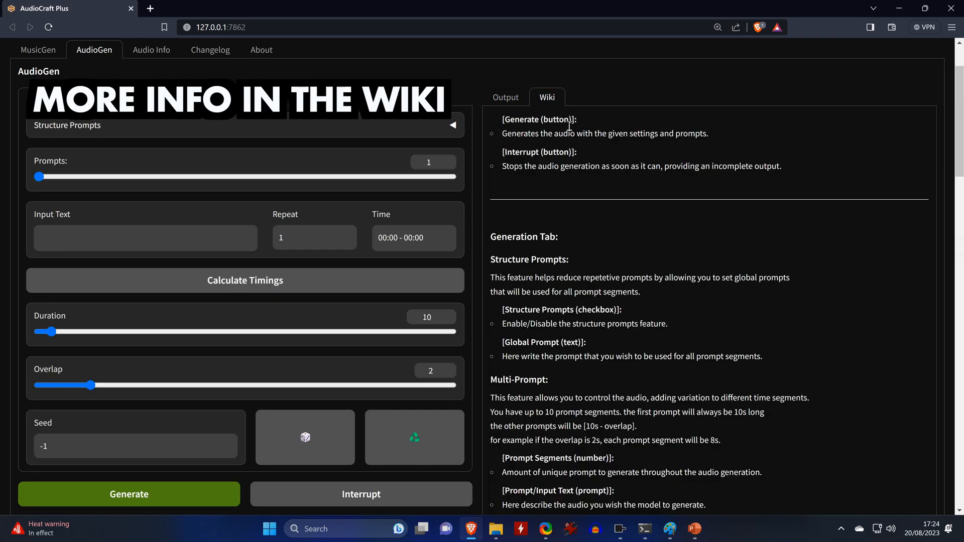
pyautogui.scroll(-3)
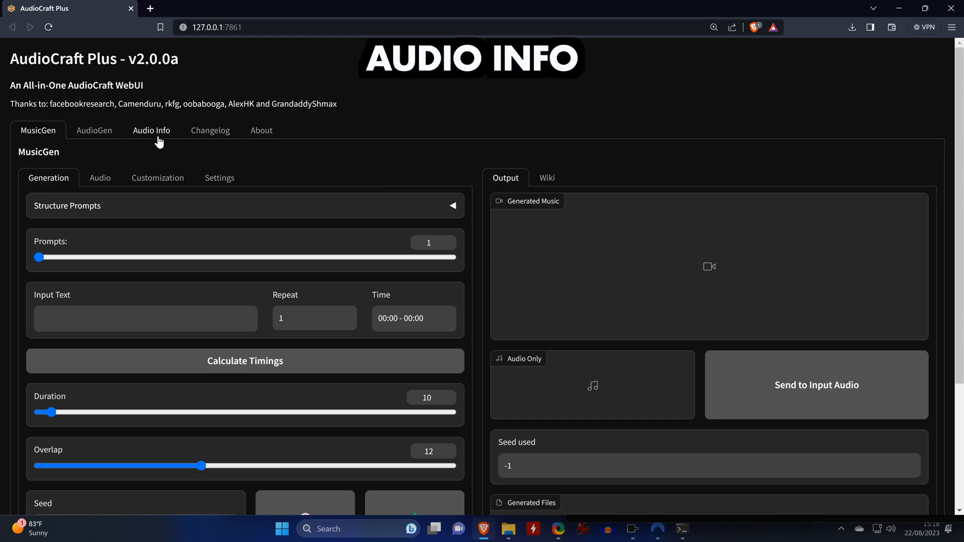
pyautogui.click(151, 130)
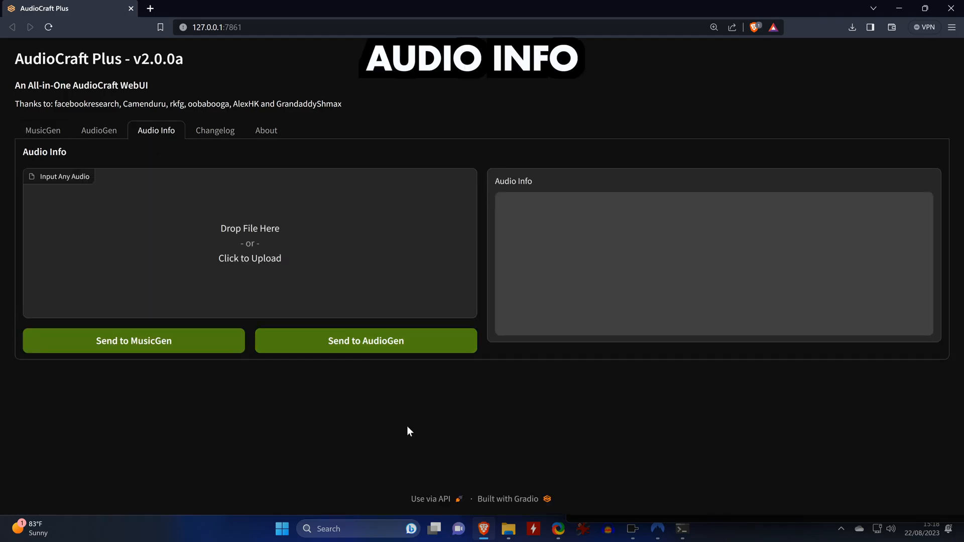